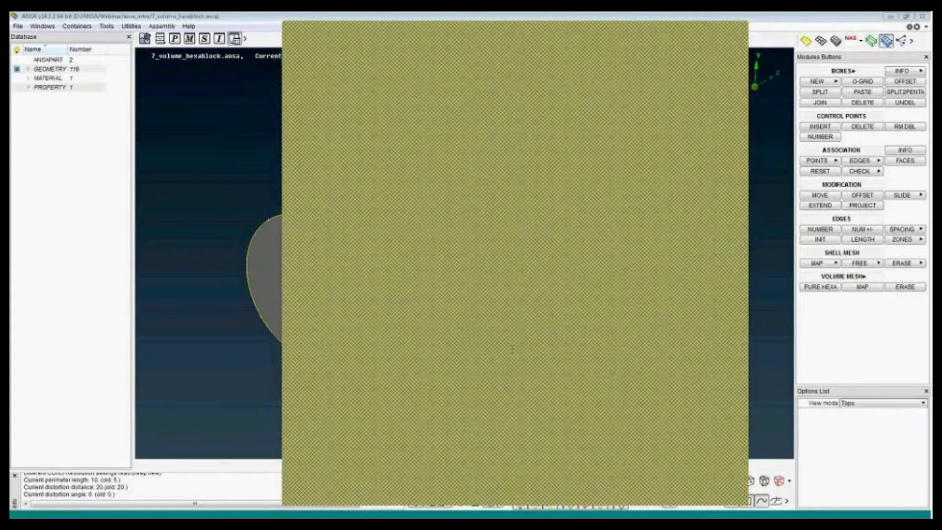
mouse_move(679, 82)
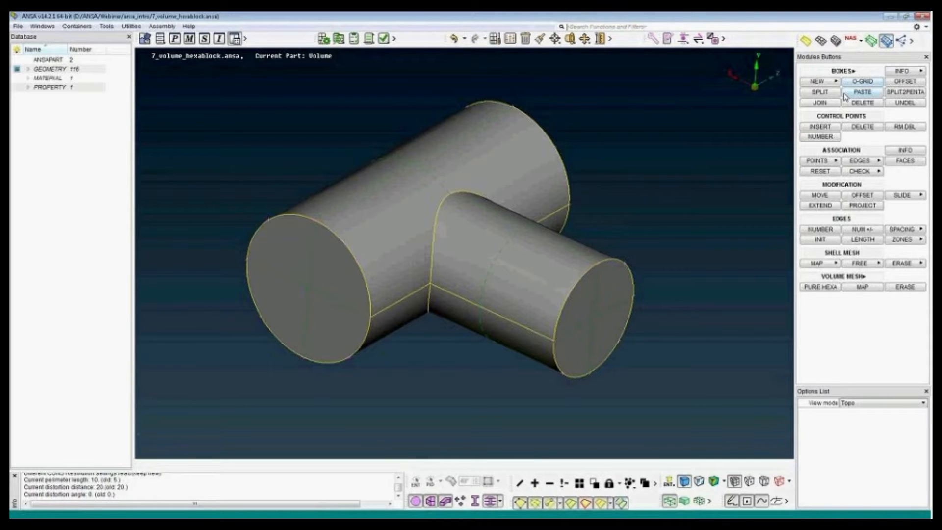
mouse_move(863, 92)
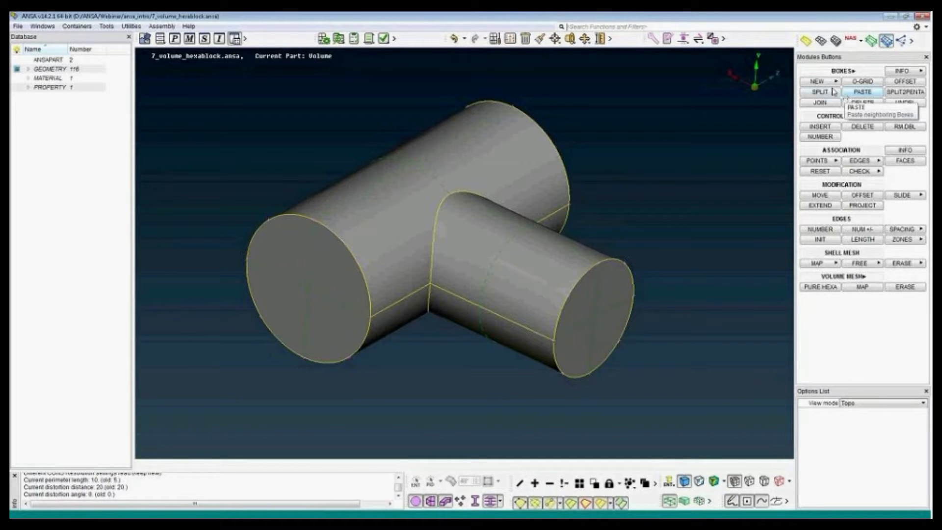
Create a new Ortho bounding hexa box around all FE entities of the T-pipe
click(817, 82)
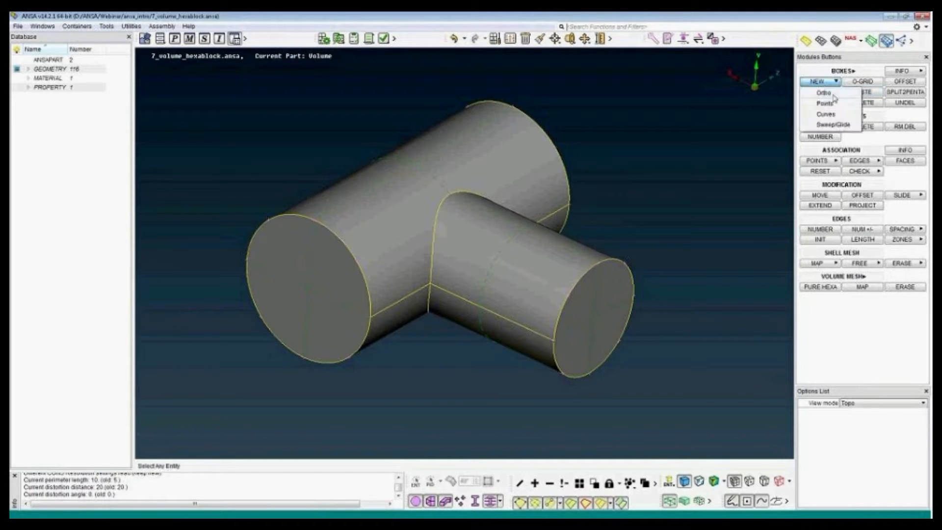
click(822, 92)
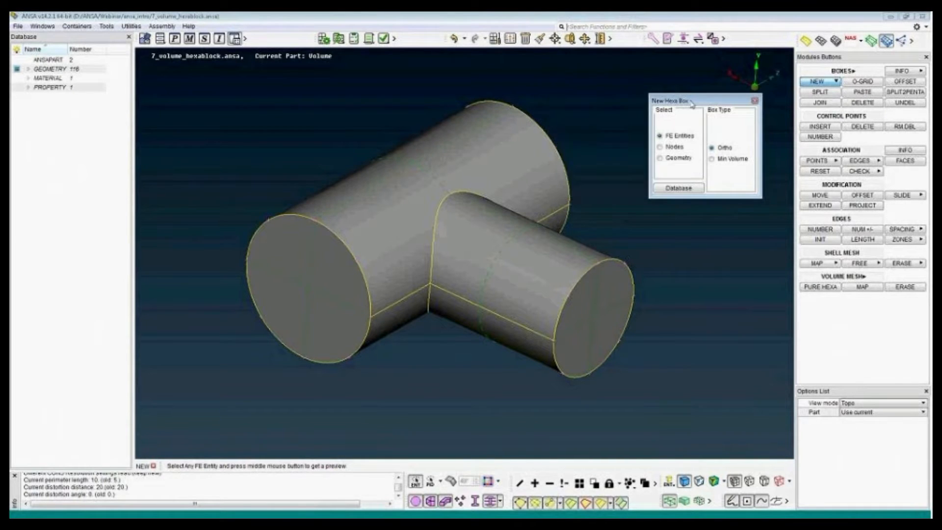
click(661, 158)
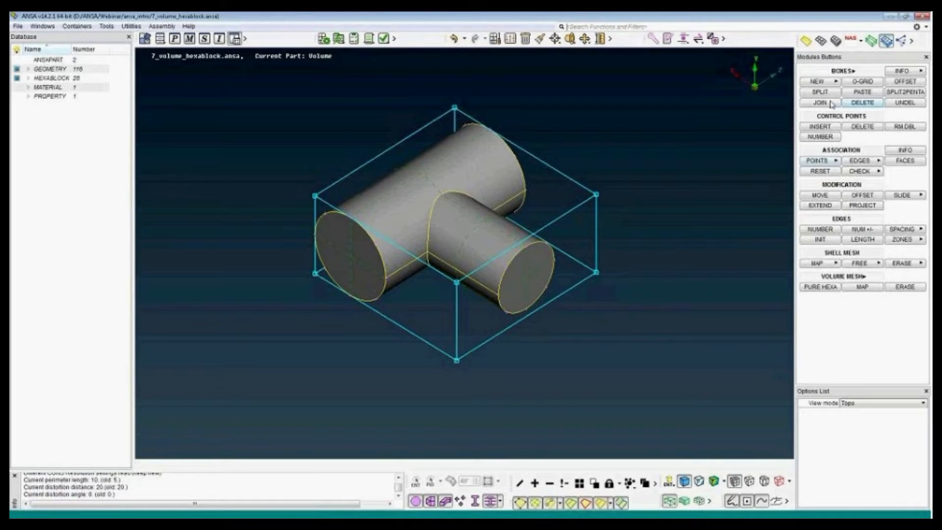
Split the box with the Project option along edges at the pipe branches
click(819, 92)
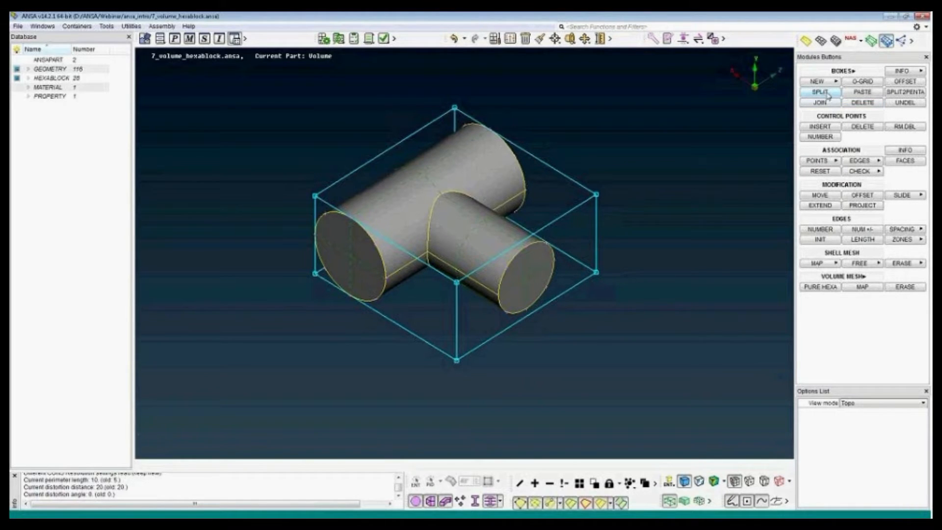
click(819, 93)
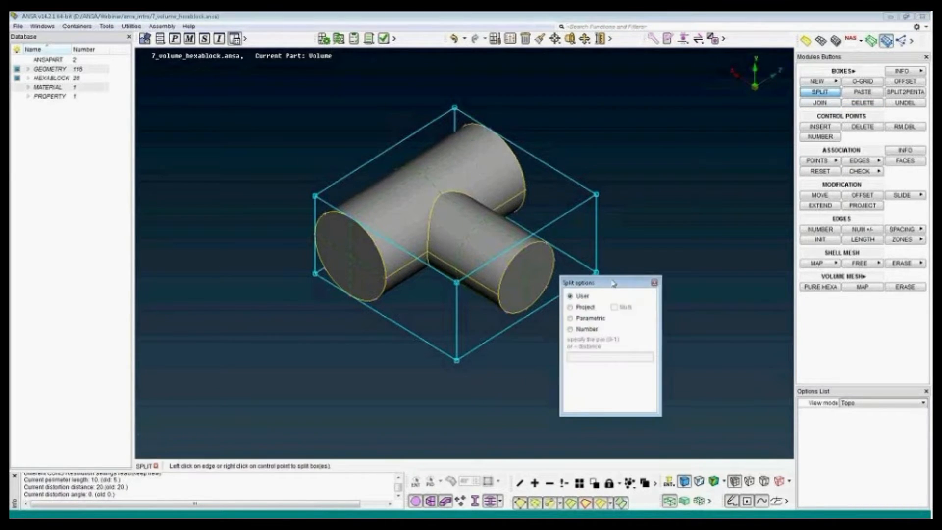
click(659, 275)
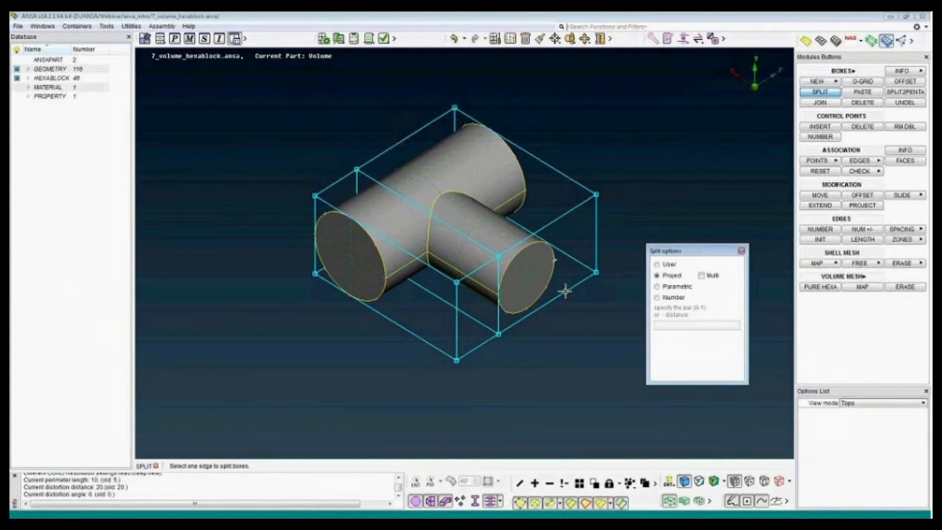
click(552, 291)
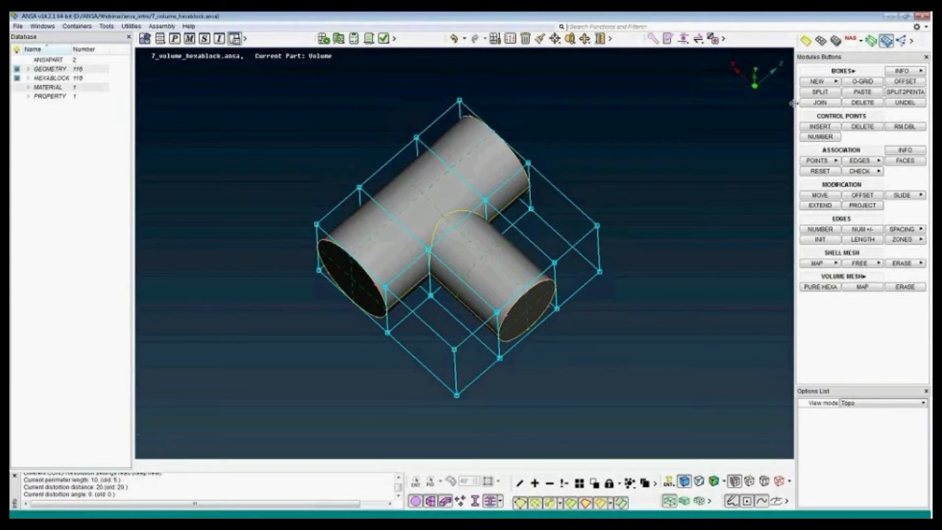
Delete the empty corner boxes so the blocks hug the T-shaped pipe
click(862, 102)
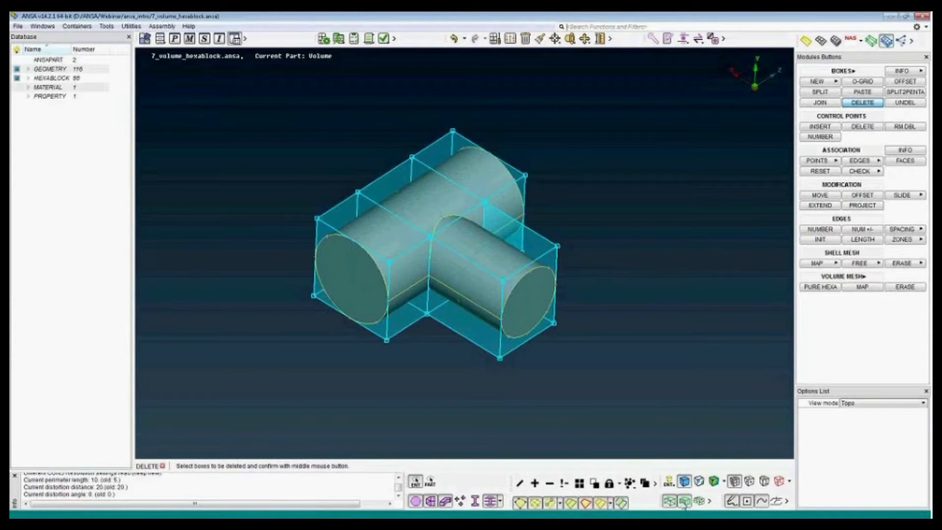
mouse_move(681, 482)
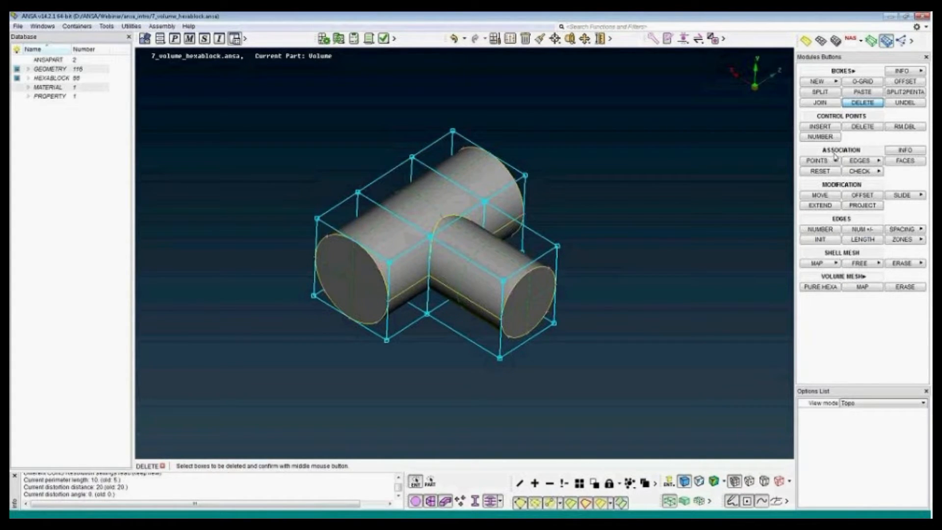
Start edge association by selecting the box edges at the left end face
click(862, 160)
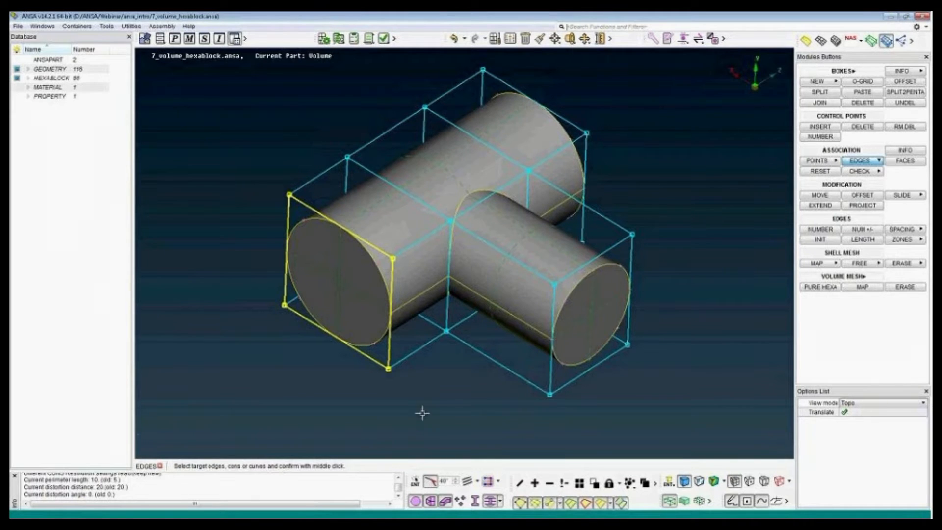
Snap the selected left-end block edges onto the circular pipe rim
click(390, 329)
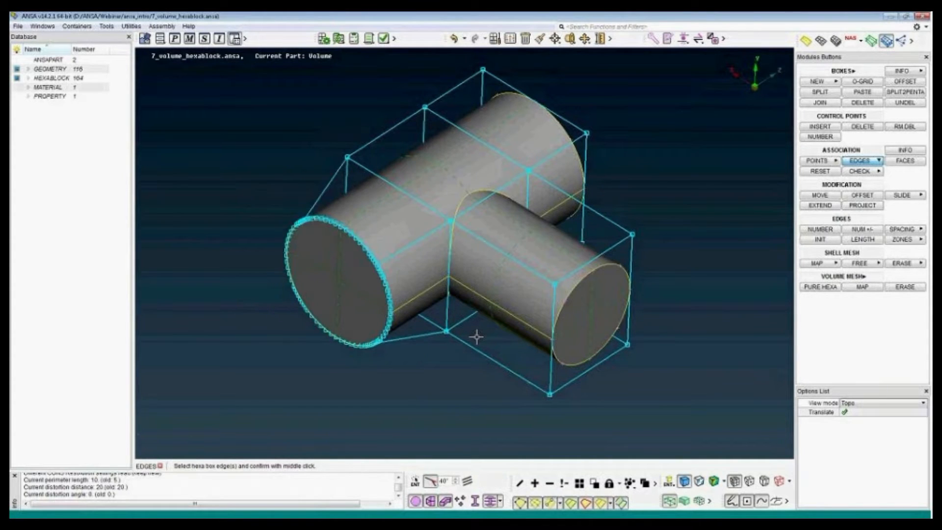
mouse_move(337, 240)
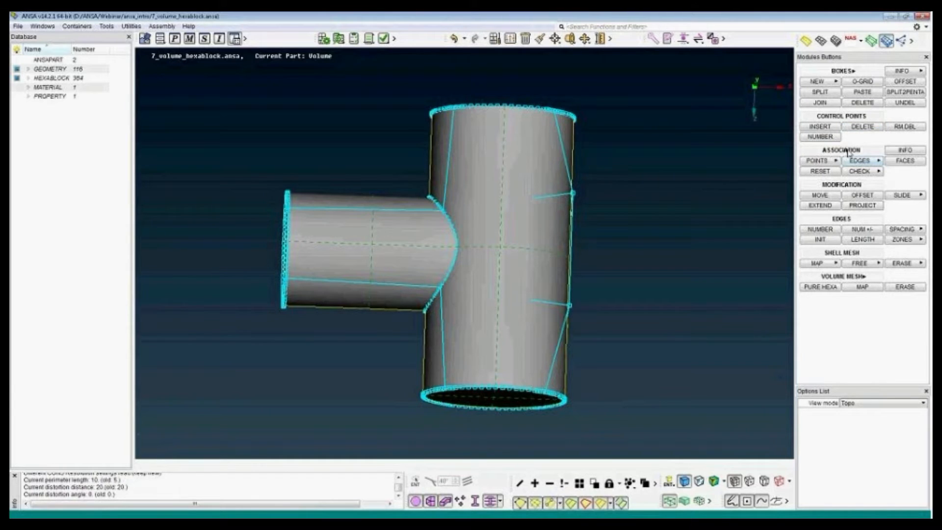
Project the remaining box edges onto the pipe's FE surfaces with Proj to Surfs
click(860, 160)
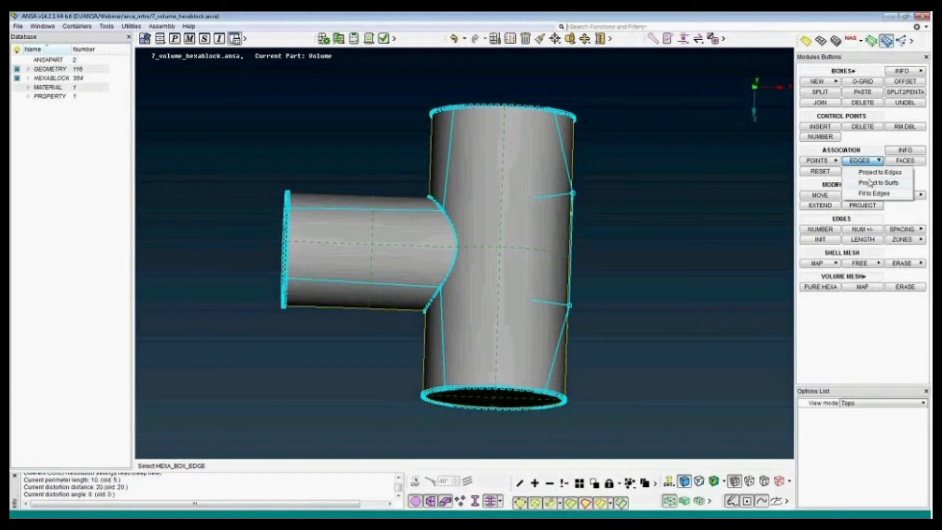
click(878, 173)
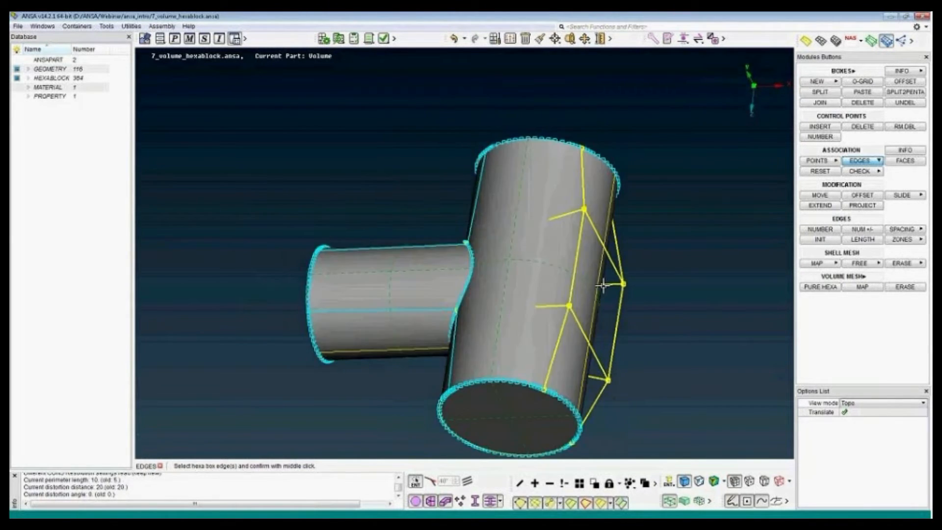
middle_click(602, 285)
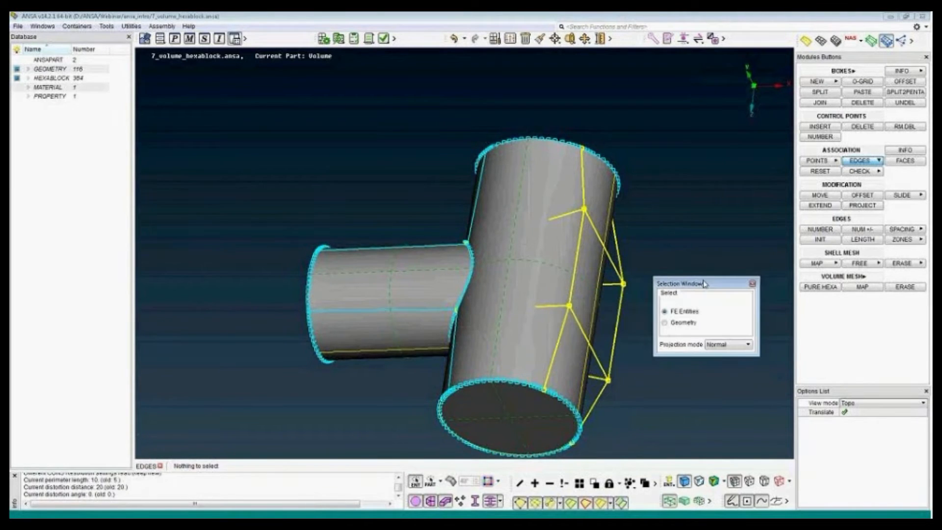
click(665, 322)
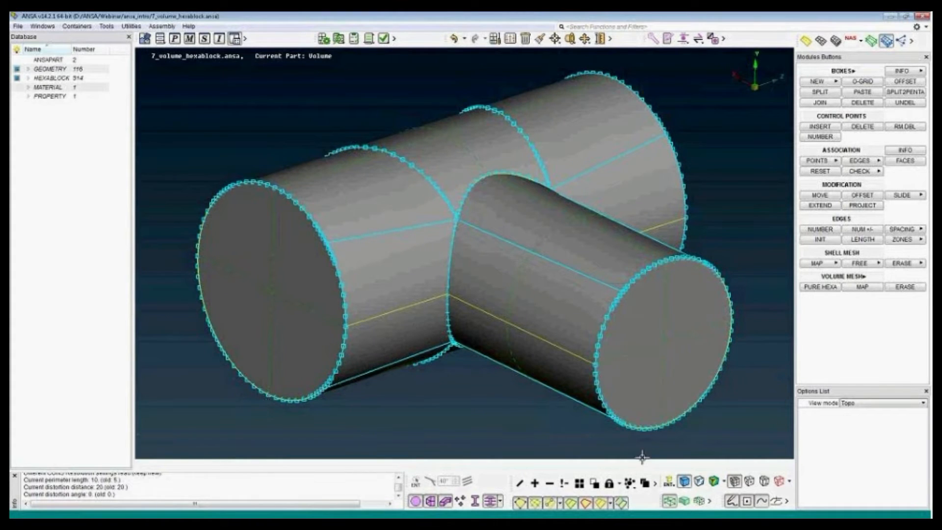
Switch the hexa block drawing mode so edges show as dashed outlines
click(708, 501)
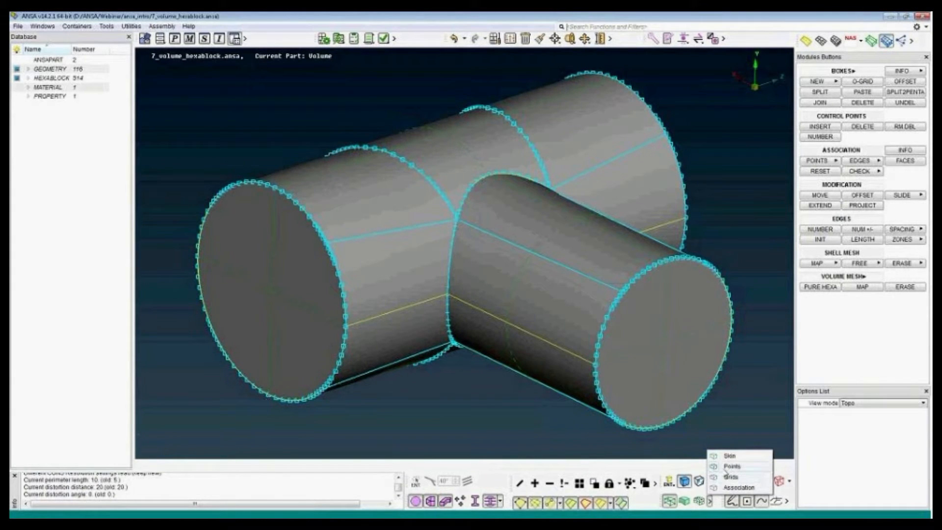
click(734, 465)
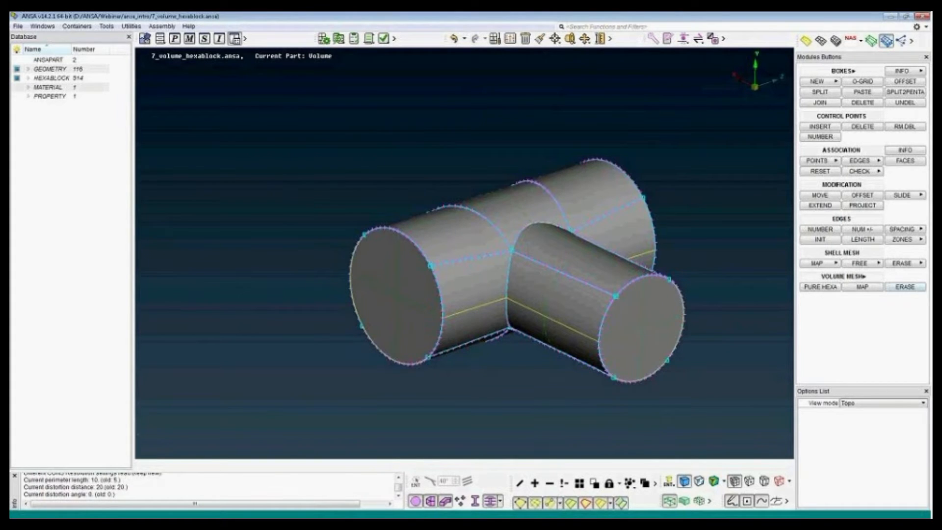
Run PURE HEXA on all boxes, producing 4 volumes and 11,816 hexas
click(819, 286)
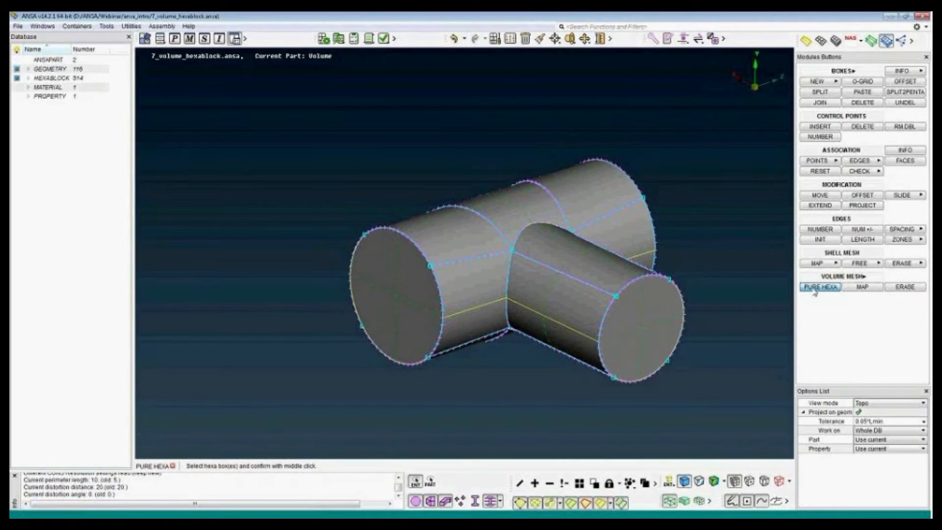
mouse_move(818, 286)
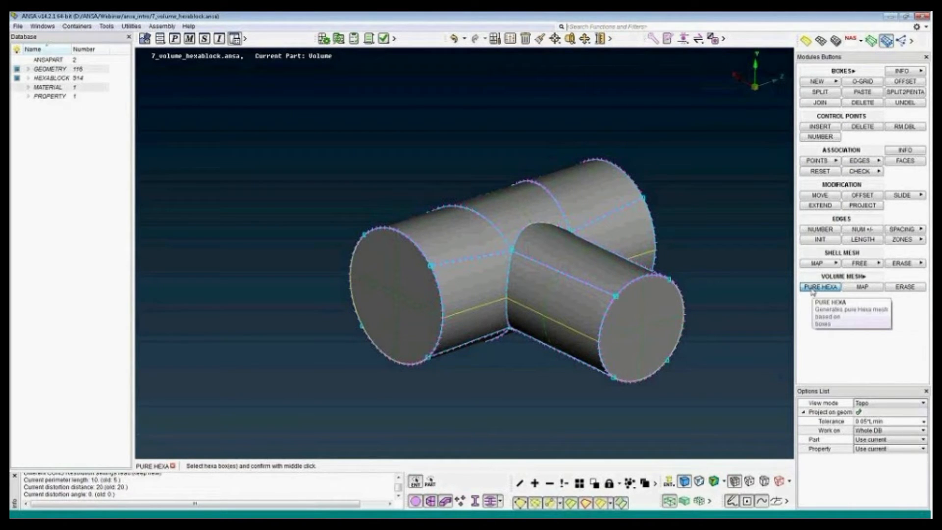
click(818, 287)
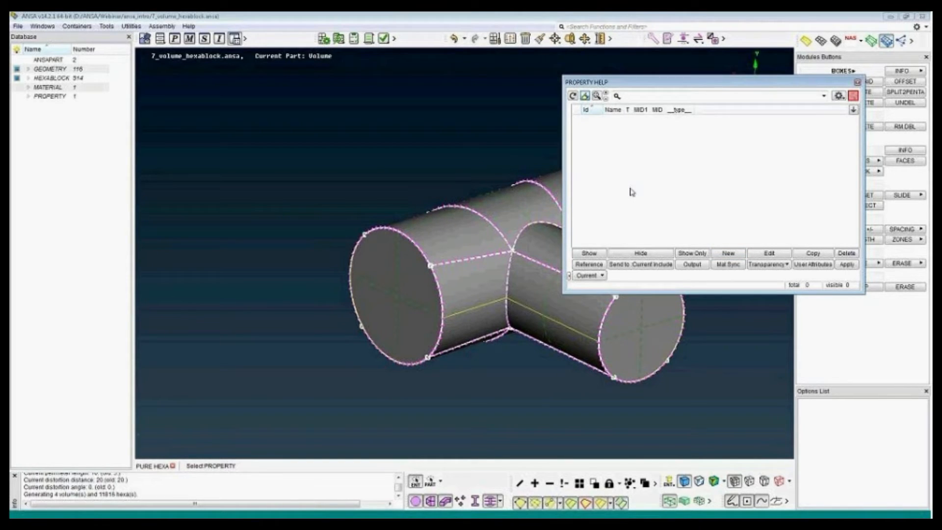
Assign the property to the new hexa mesh and rotate the pipe to view it
click(820, 287)
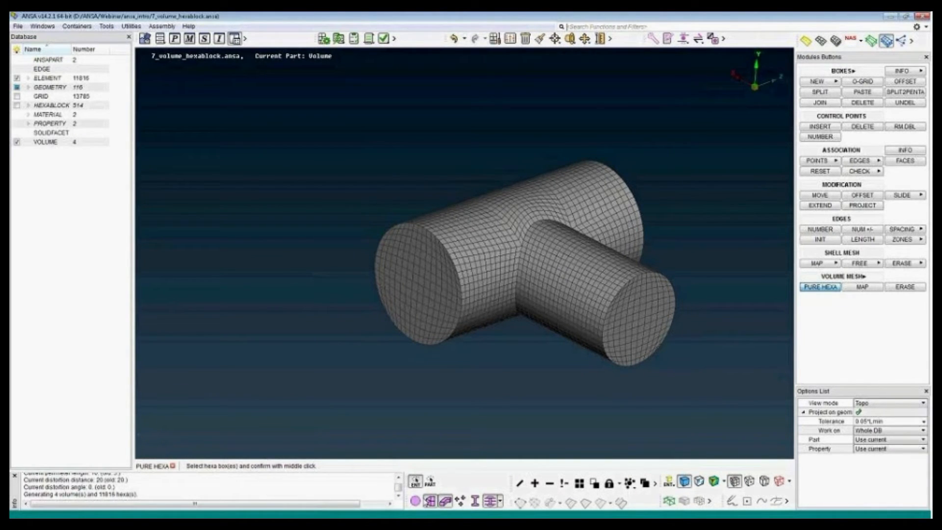
drag(523, 264, 453, 274)
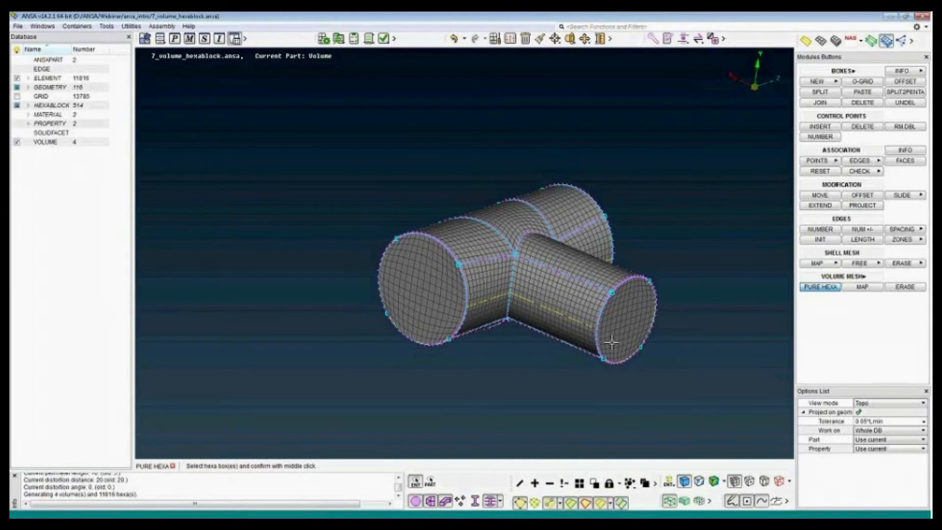
Erase the volume mesh and bring up the O-GRID topology window
click(905, 286)
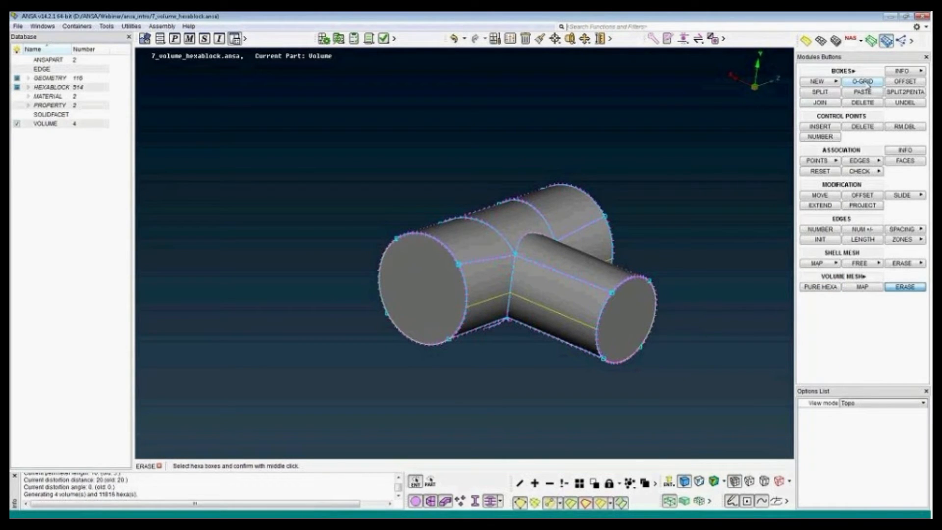
click(861, 81)
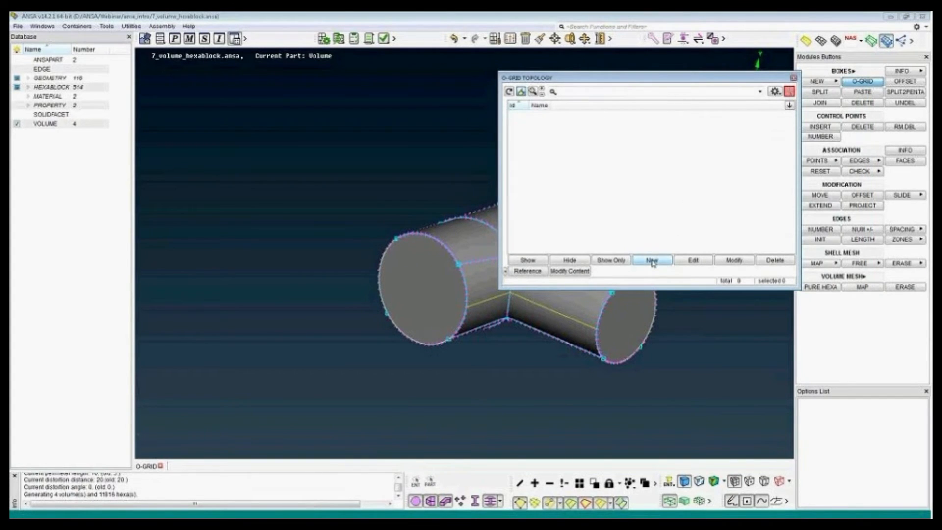
Start a new O-grid and box-select the T-pipe's hexa blocks for it
click(651, 260)
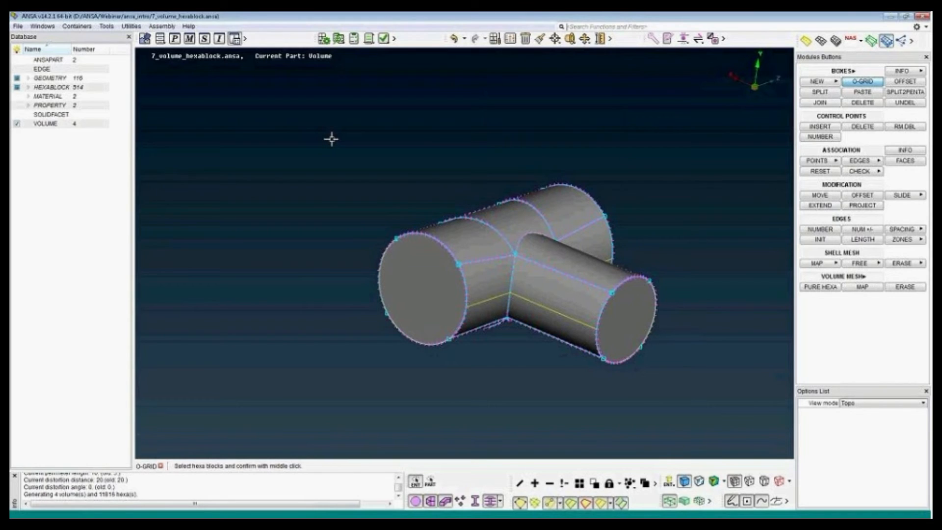
drag(331, 138, 515, 269)
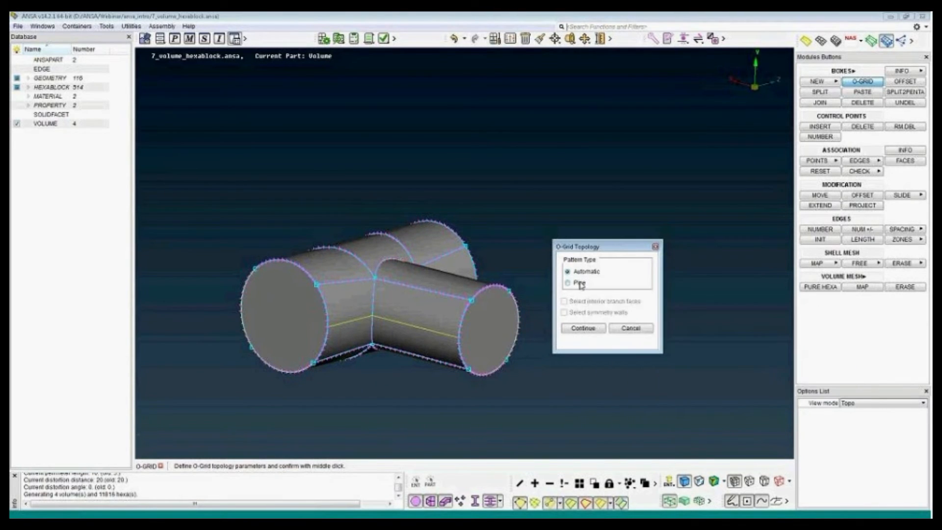
mouse_move(580, 282)
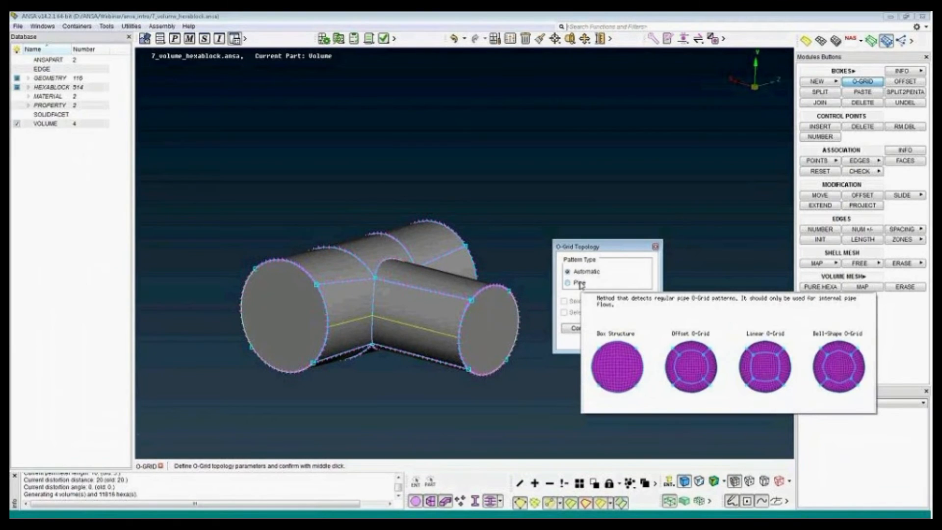
Create a Pipe-pattern O-Grid 1 with bell-shaped inner cores of moderate curvature
click(568, 282)
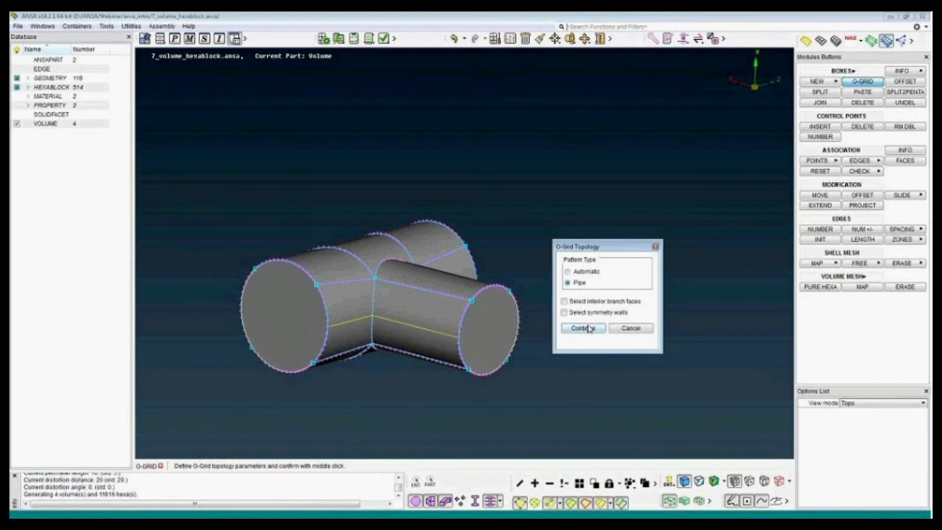
click(582, 327)
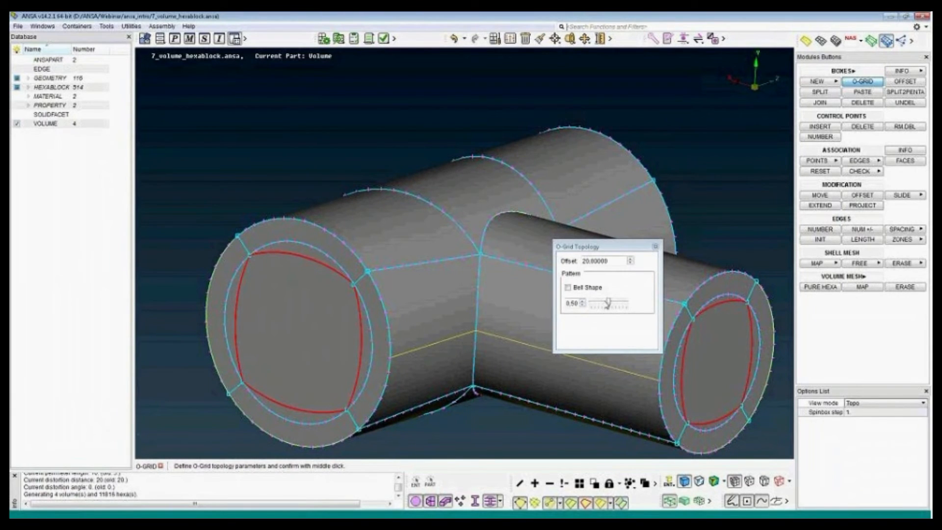
drag(622, 304, 599, 306)
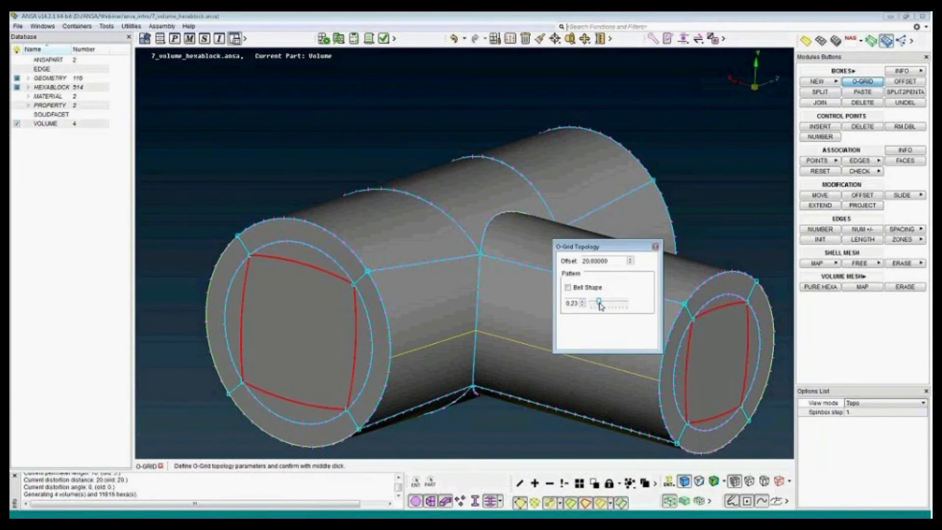
drag(600, 306, 588, 306)
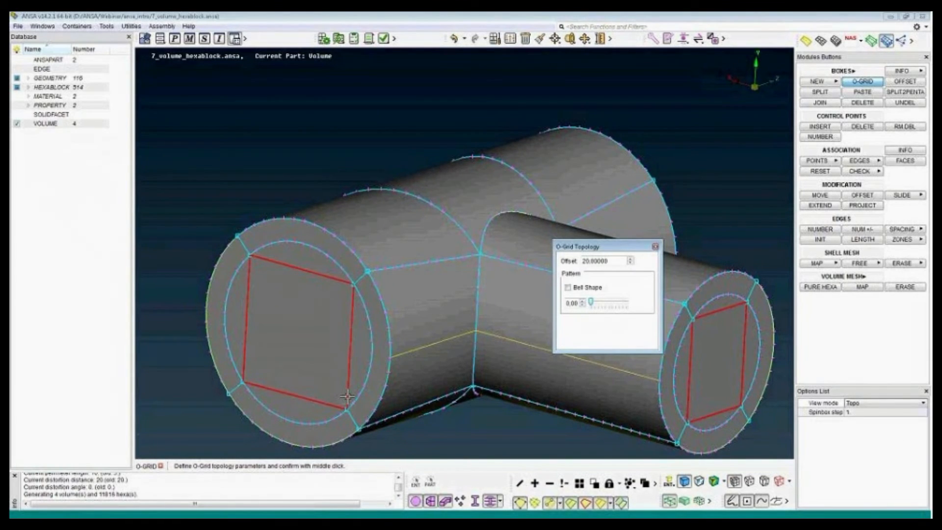
mouse_move(350, 286)
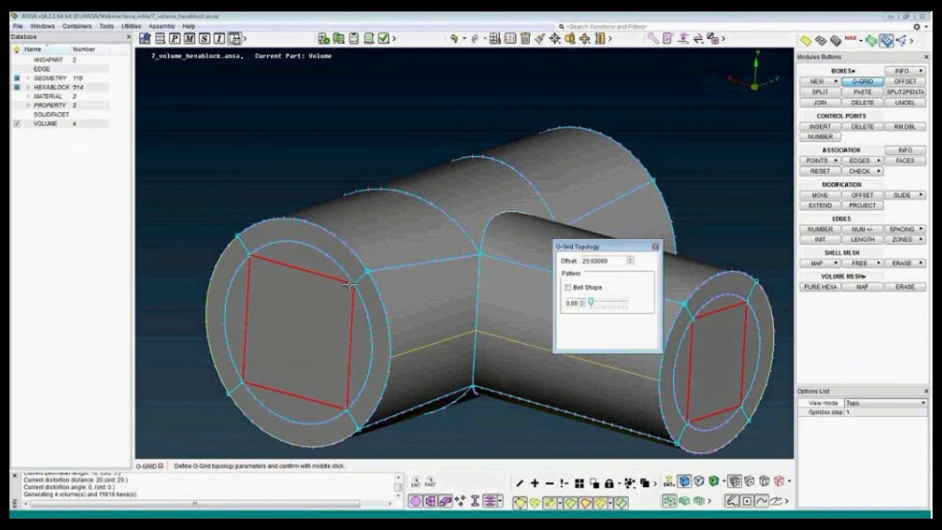
mouse_move(240, 258)
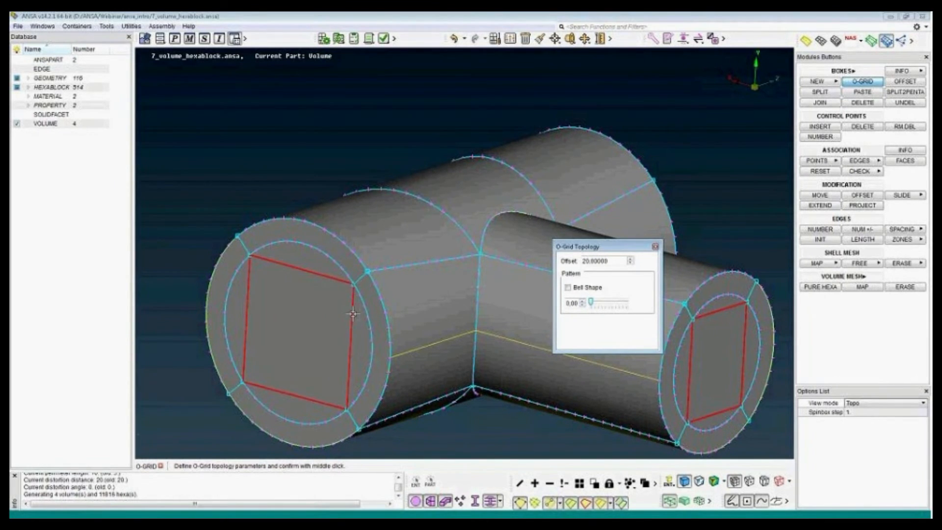
drag(608, 305, 628, 303)
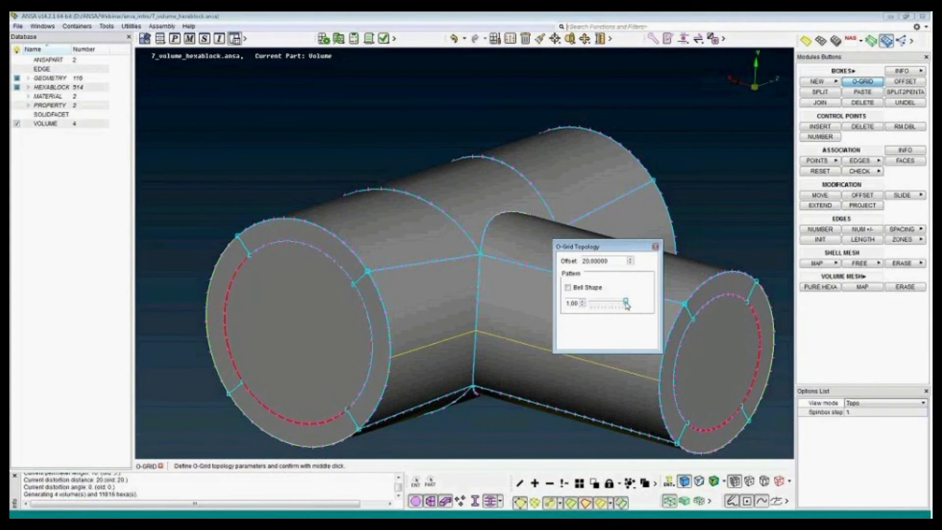
drag(622, 301, 606, 300)
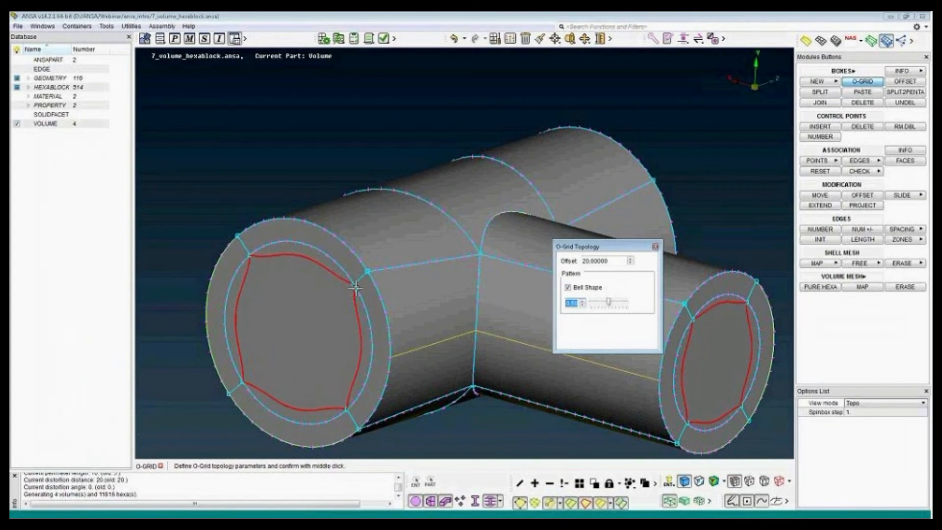
mouse_move(485, 302)
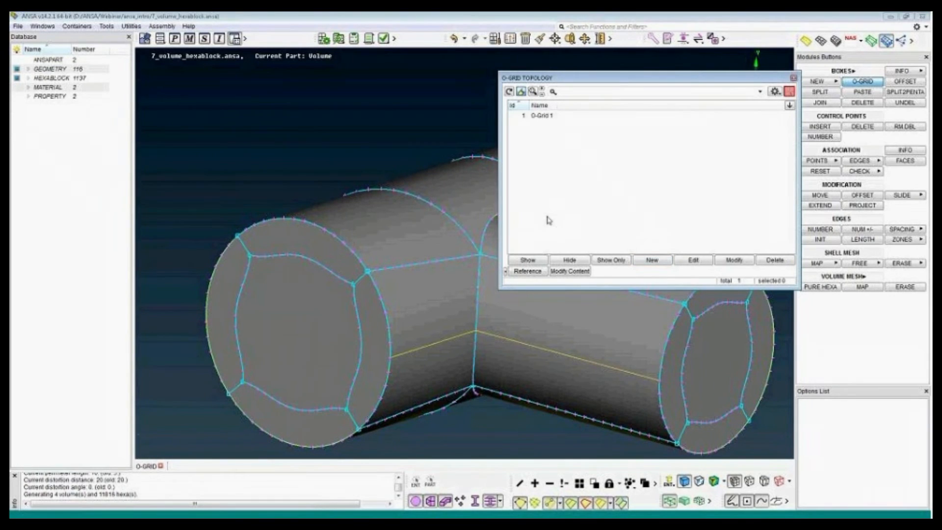
Close the O-GRID TOPOLOGY list, leaving 1137 hexa blocks across the T-pipe
click(783, 92)
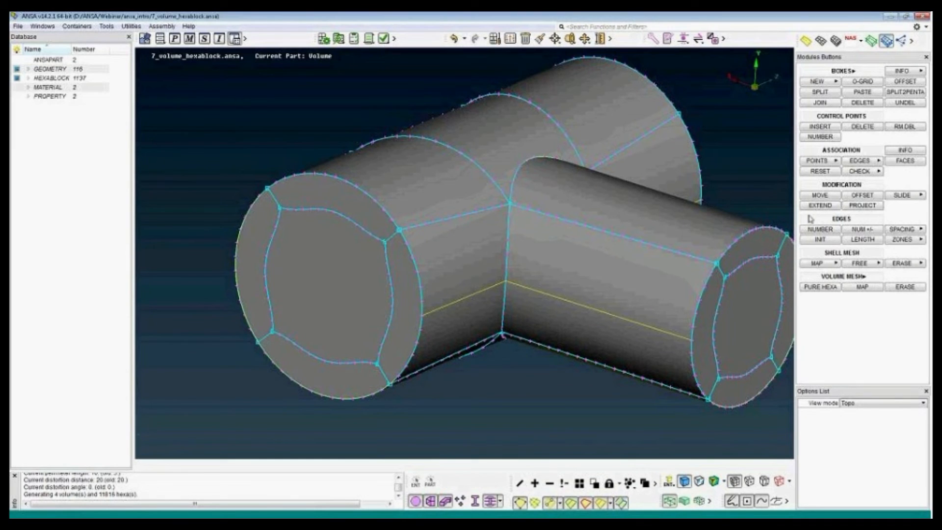
mouse_move(387, 239)
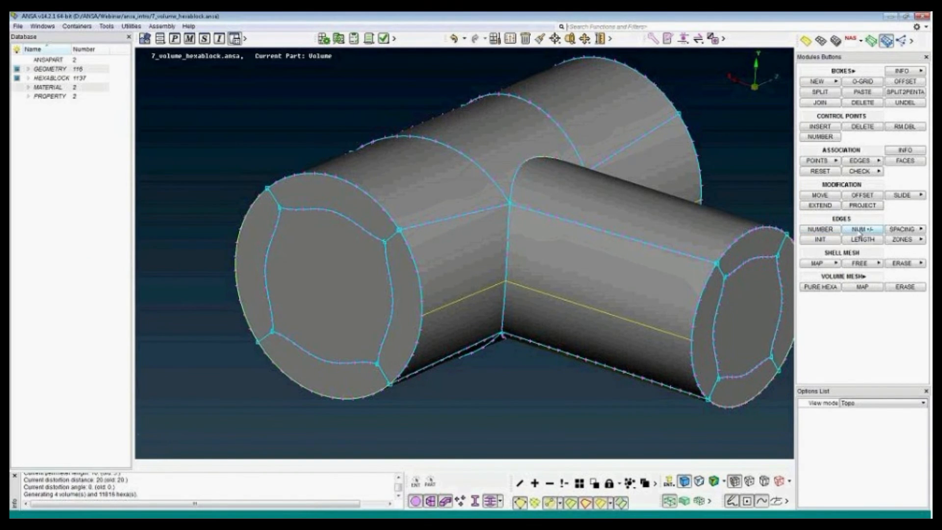
Start EDGES > NUM +/- to adjust element counts on the O-grid block edges
click(862, 230)
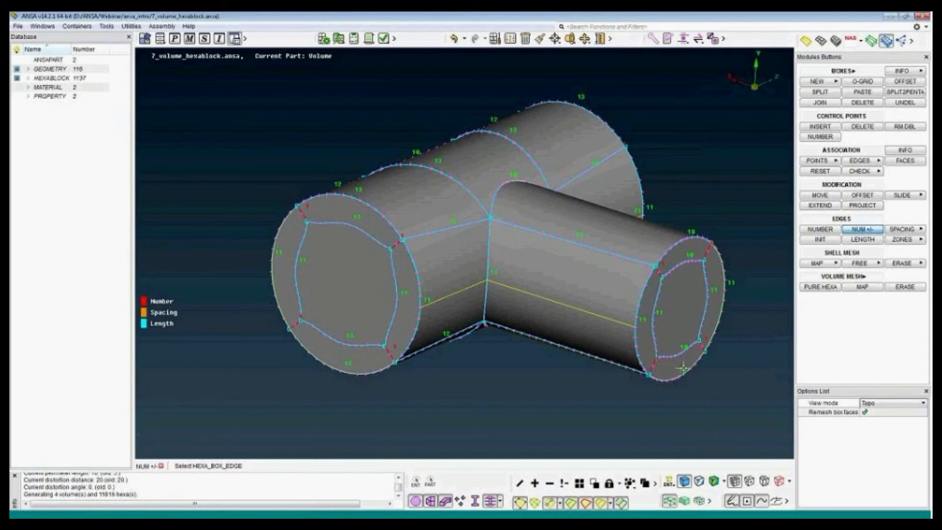
mouse_move(696, 249)
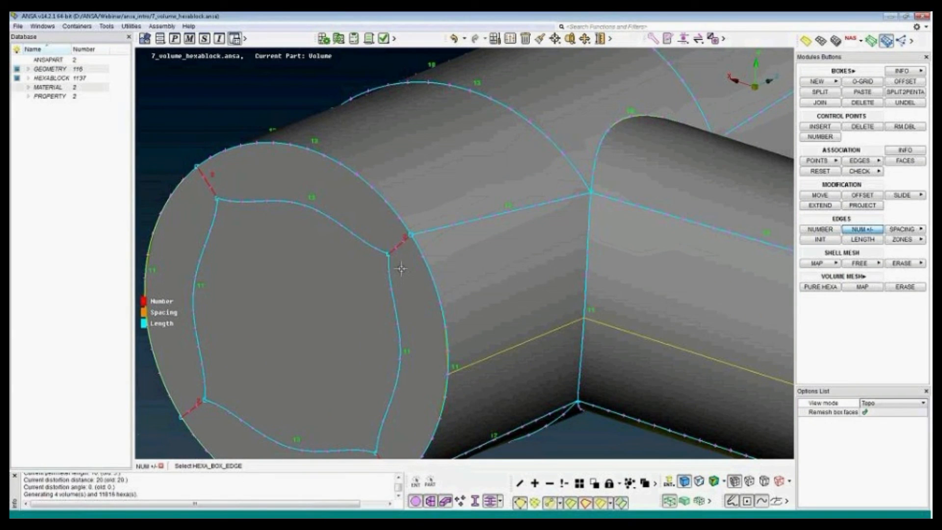
mouse_move(401, 282)
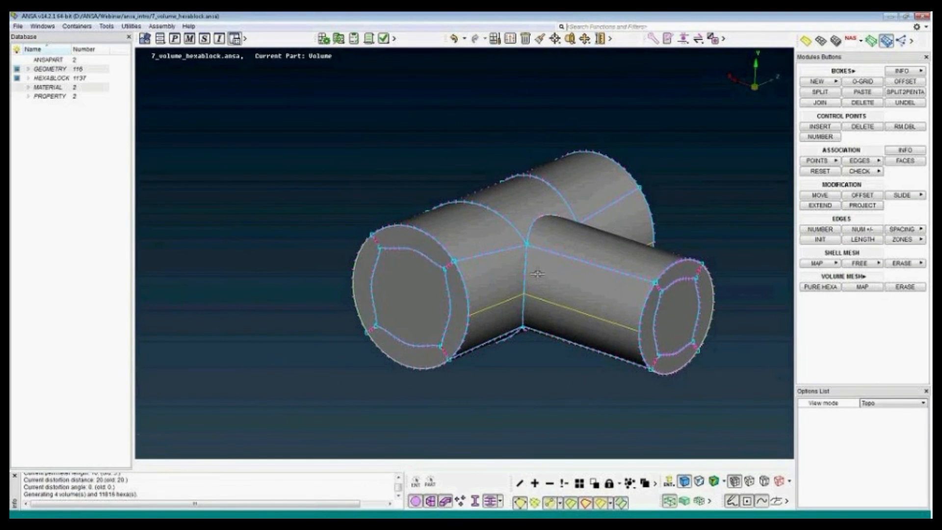
Generate a pure hexa volume mesh from all blocks: 19 volumes, 20,336 hexas
click(819, 286)
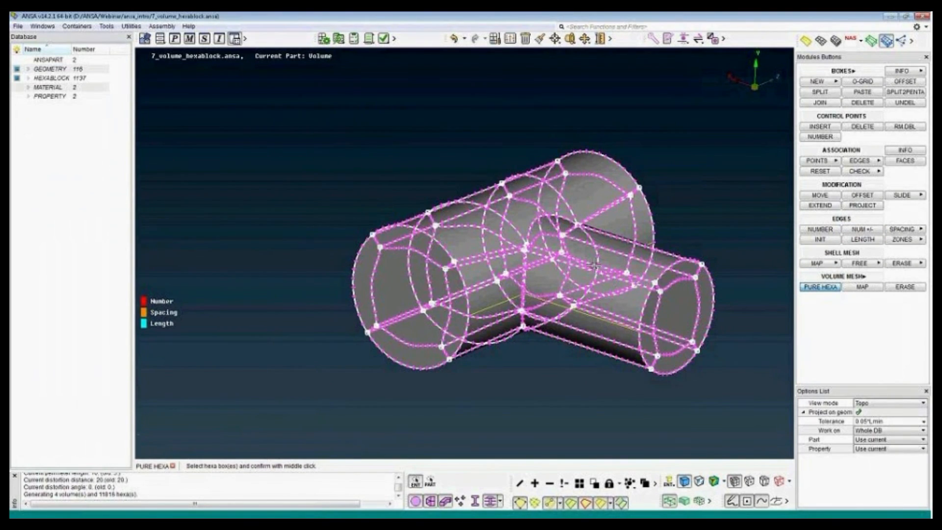
click(819, 287)
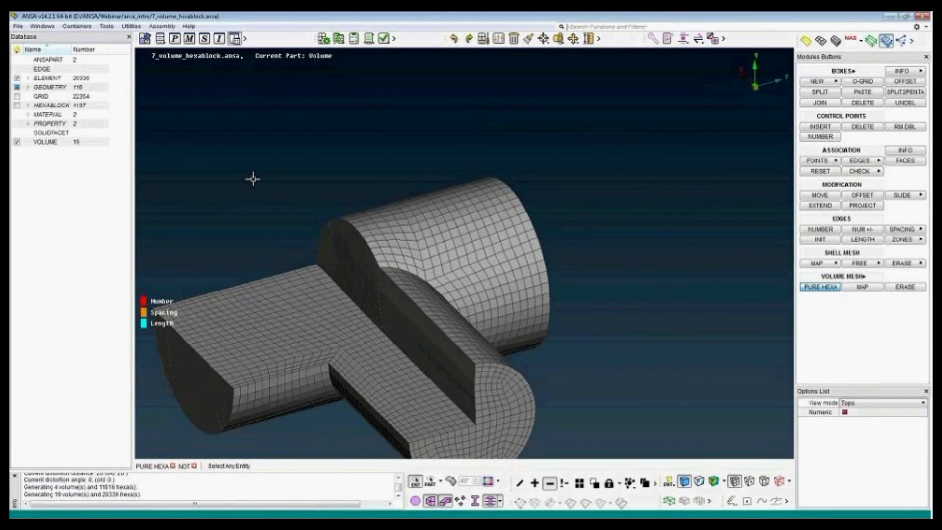
Orbit the cut-sectioned T-pipe mesh to view the O-grid layers inside
drag(252, 179, 388, 286)
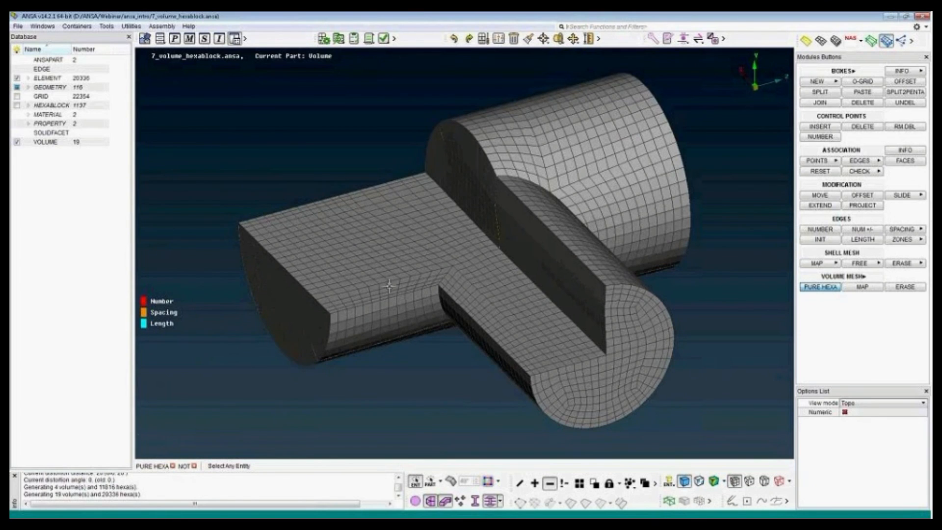